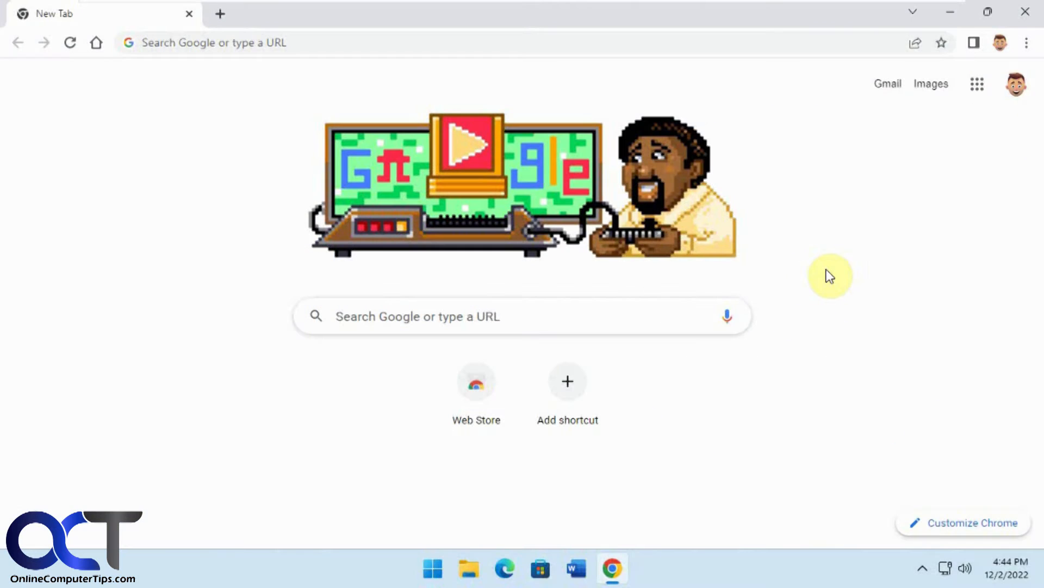
{"action": "mouse_move", "coordinate": [820, 286]}
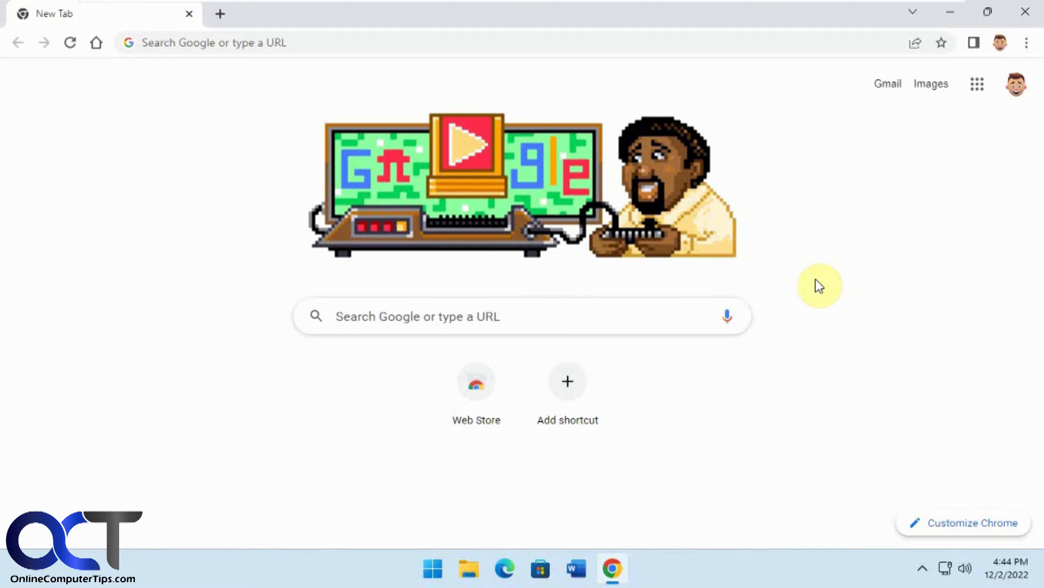
{"action": "mouse_move", "coordinate": [810, 277]}
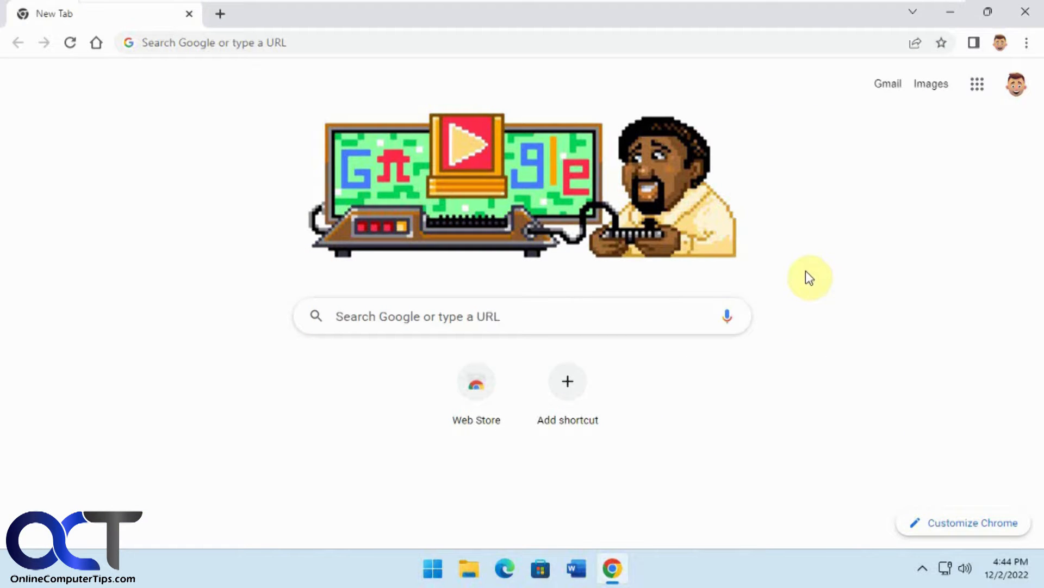
{"action": "mouse_move", "coordinate": [505, 568]}
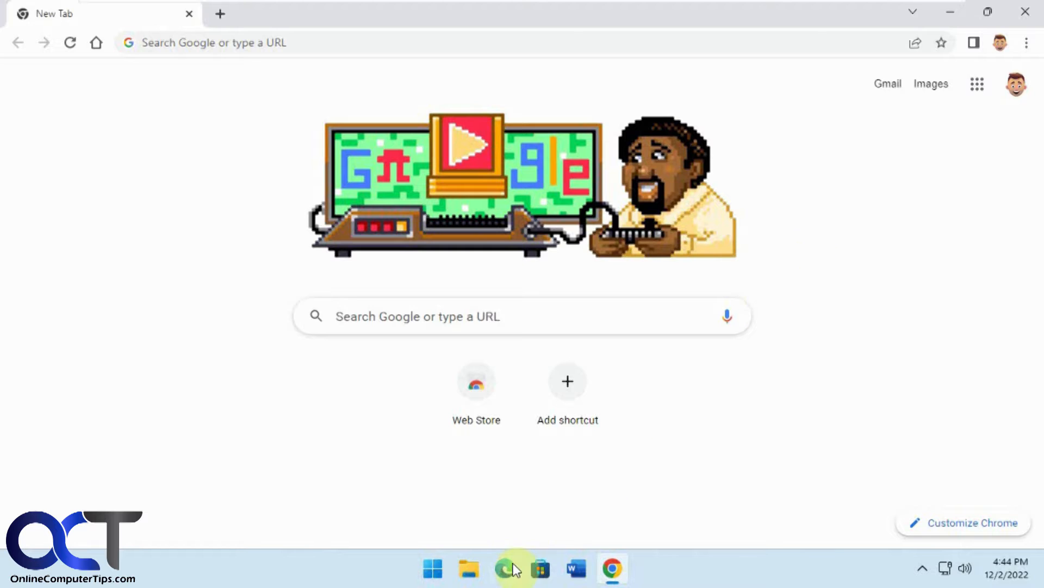
- Switch back to Chrome and search Google for 'ferrari'
{"action": "left_click", "coordinate": [504, 568]}
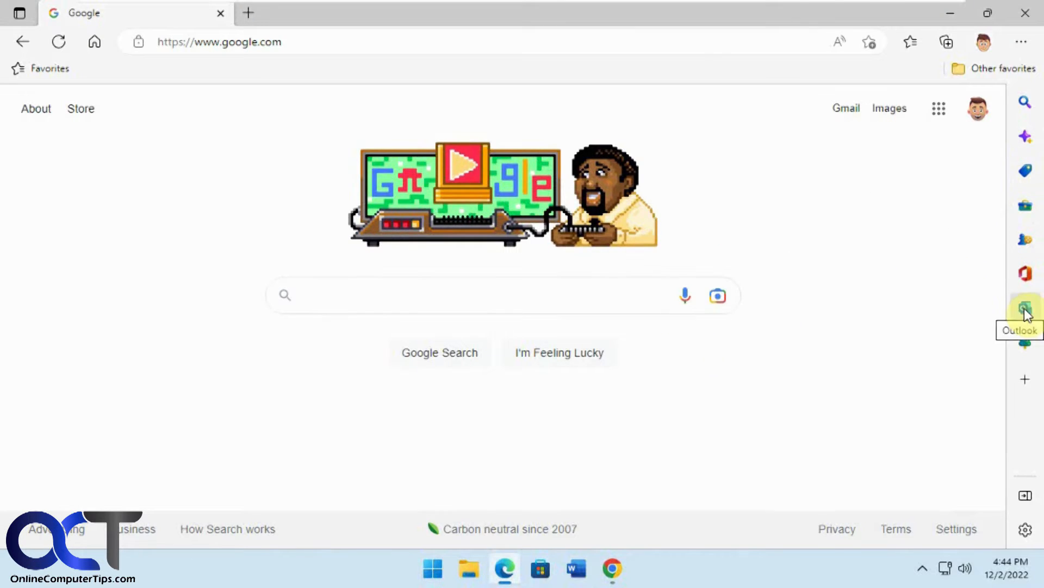
{"action": "mouse_move", "coordinate": [1025, 272]}
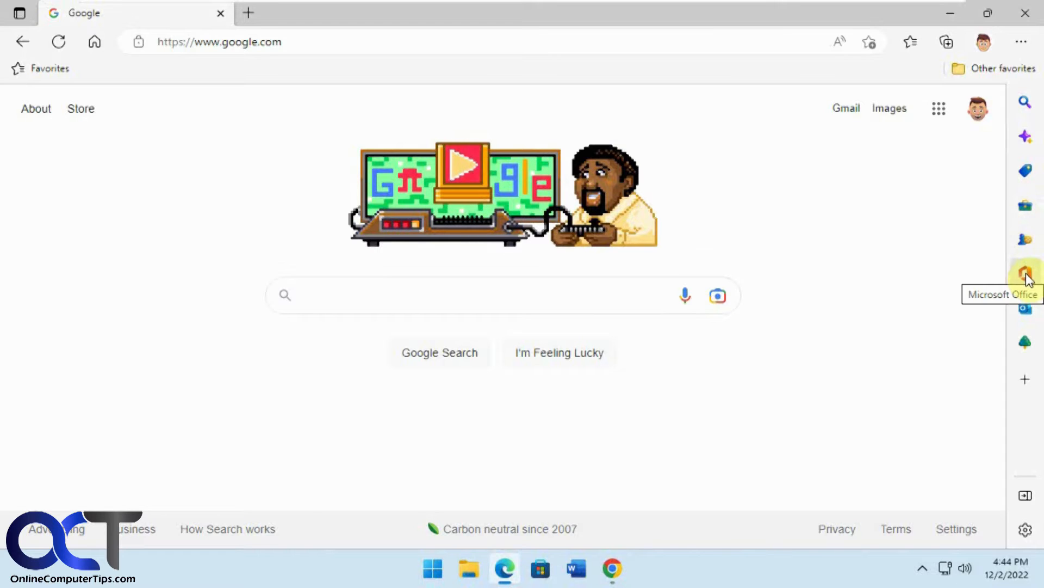
{"action": "mouse_move", "coordinate": [1002, 287]}
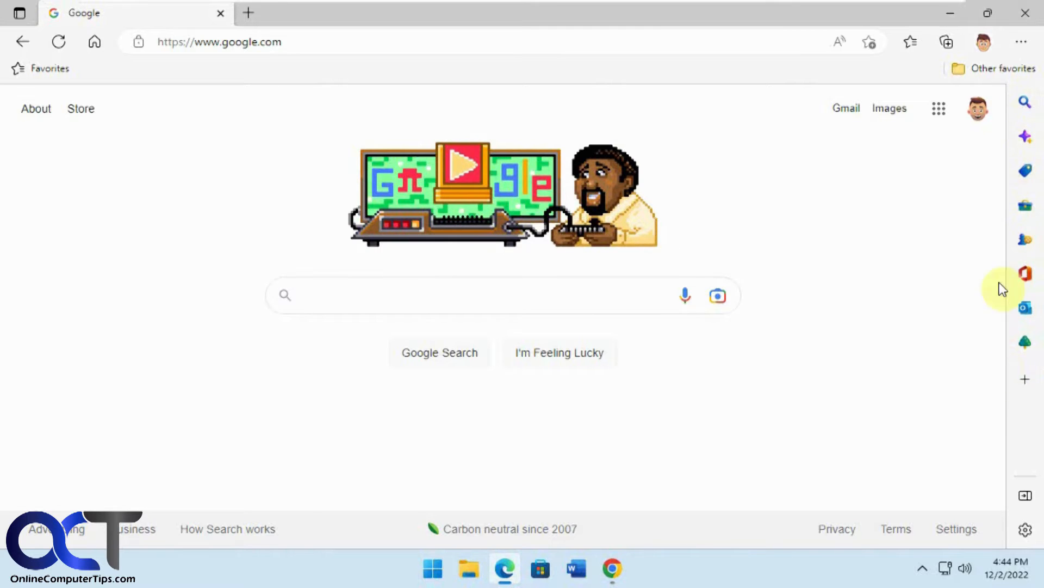
{"action": "mouse_move", "coordinate": [1025, 316]}
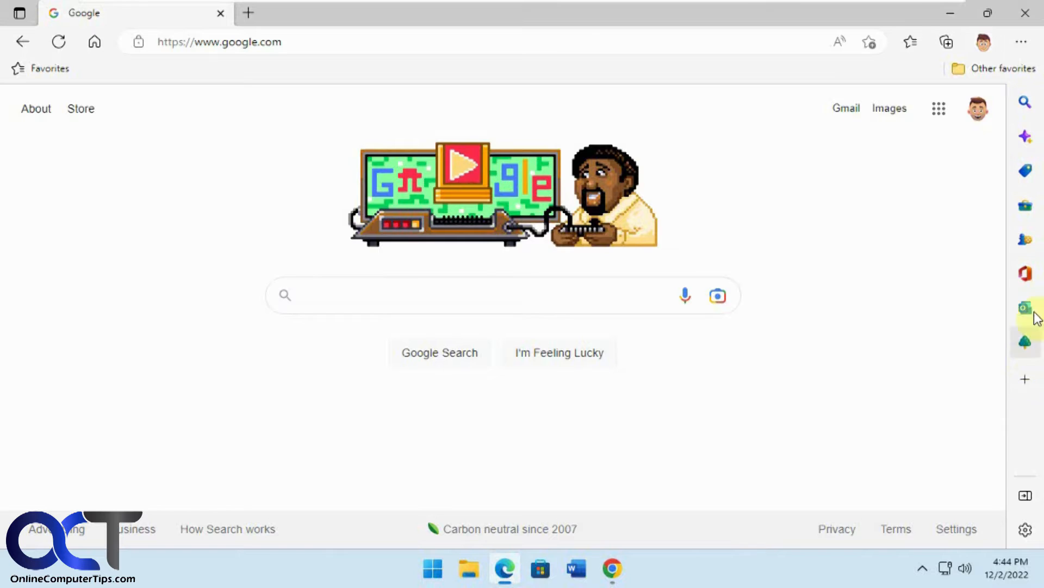
{"action": "left_click", "coordinate": [612, 568]}
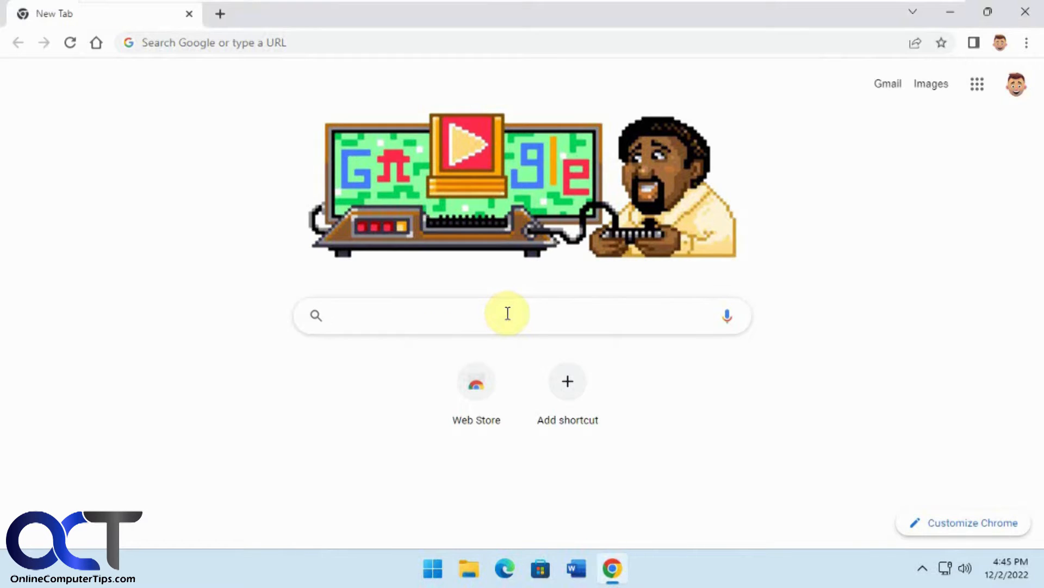
{"action": "type", "text": "ferrari"}
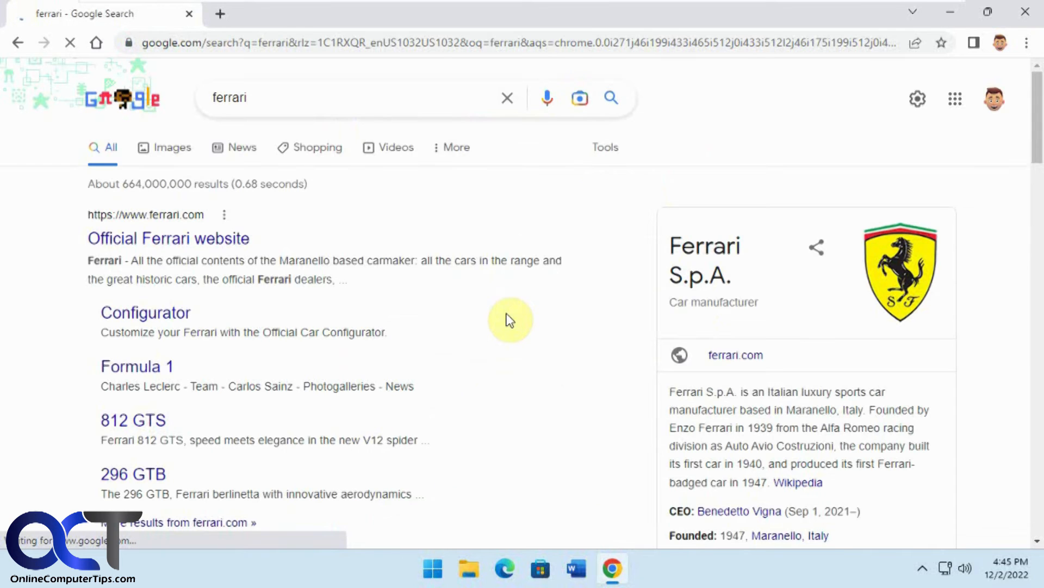
{"action": "mouse_move", "coordinate": [233, 251]}
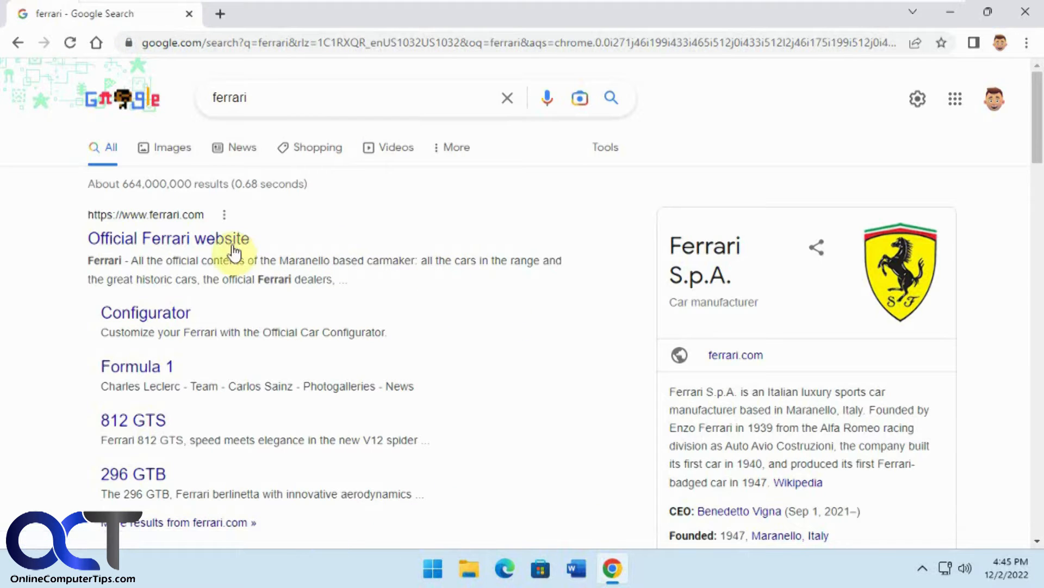
- Open the official Ferrari website from the search results
{"action": "left_click", "coordinate": [168, 239]}
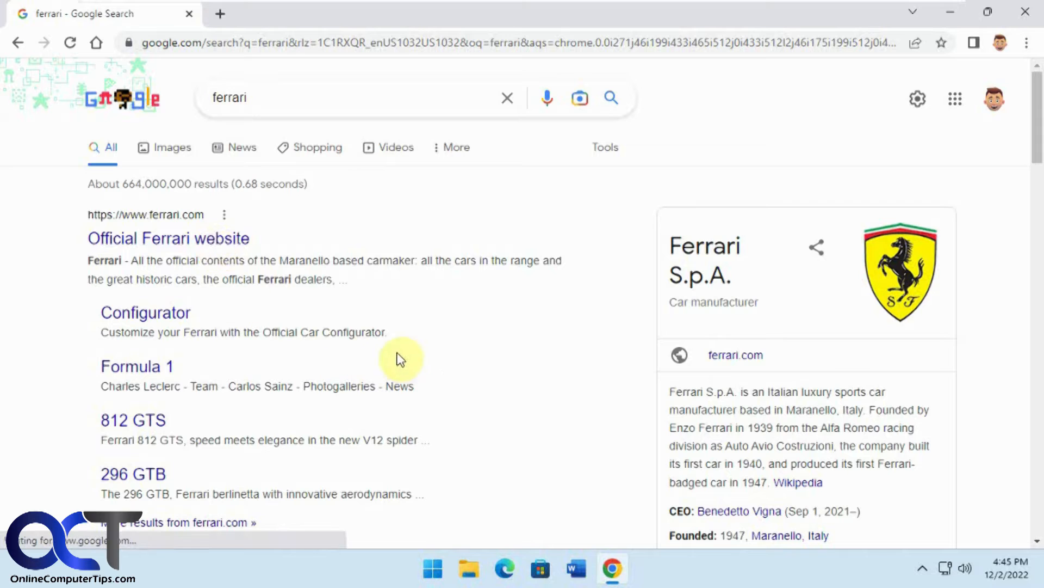
{"action": "left_click", "coordinate": [168, 238]}
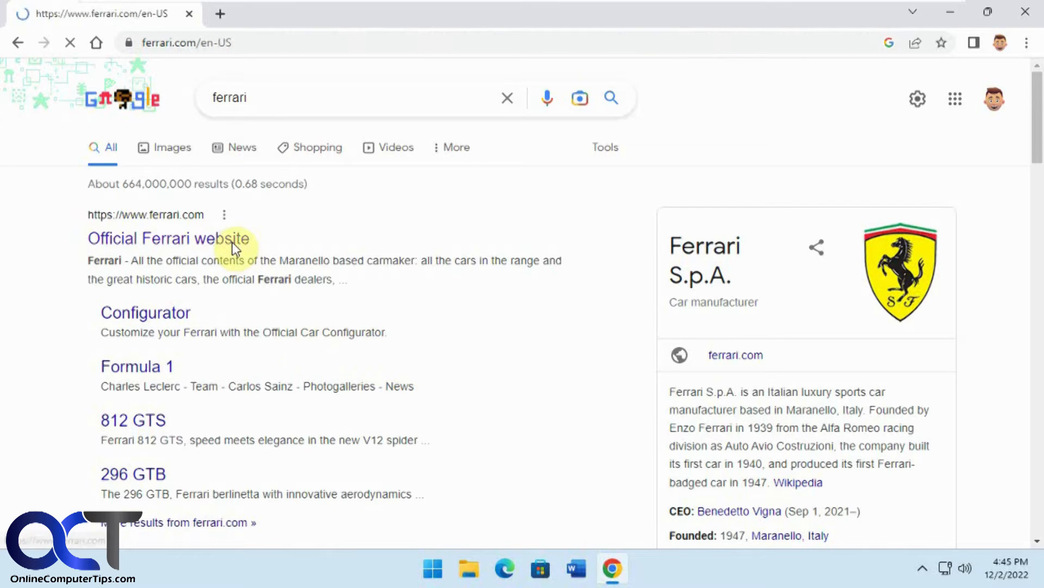
{"action": "left_click", "coordinate": [167, 238]}
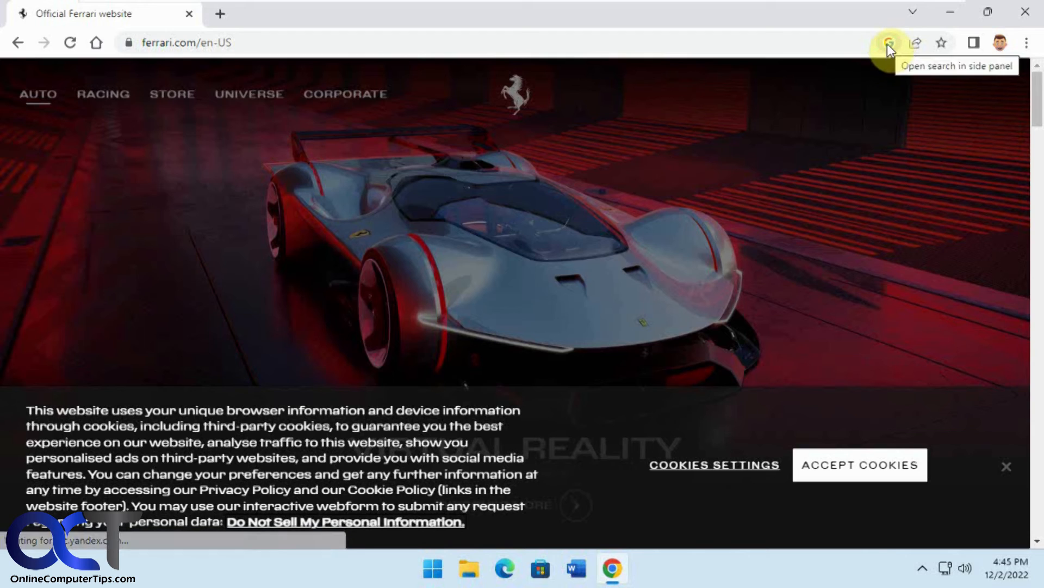
- Show the Google 'ferrari' results in the side panel beside the Ferrari site
{"action": "left_click", "coordinate": [887, 43]}
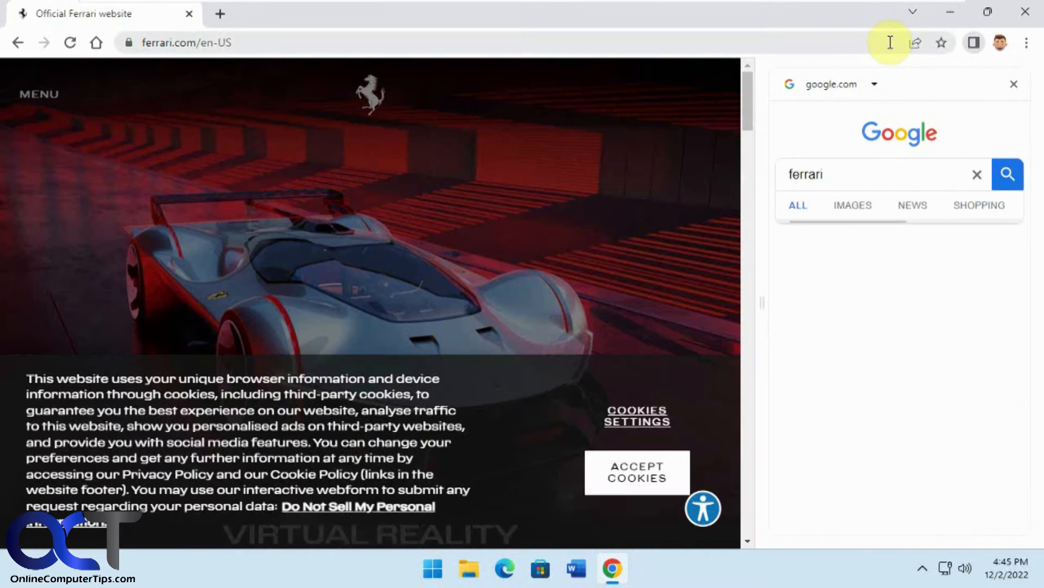
{"action": "left_click", "coordinate": [1008, 174]}
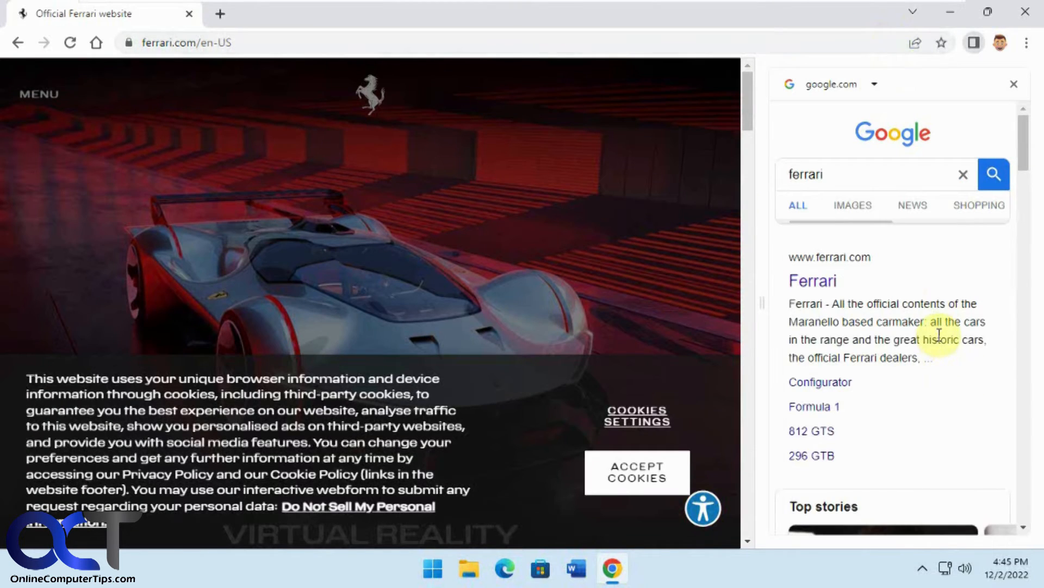
{"action": "left_click", "coordinate": [634, 471]}
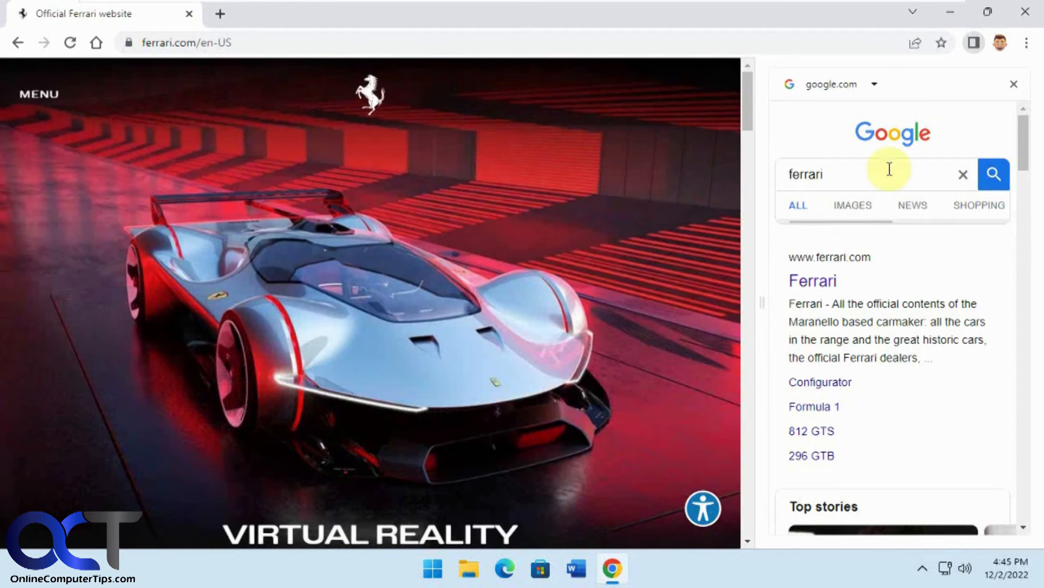
{"action": "mouse_move", "coordinate": [826, 251]}
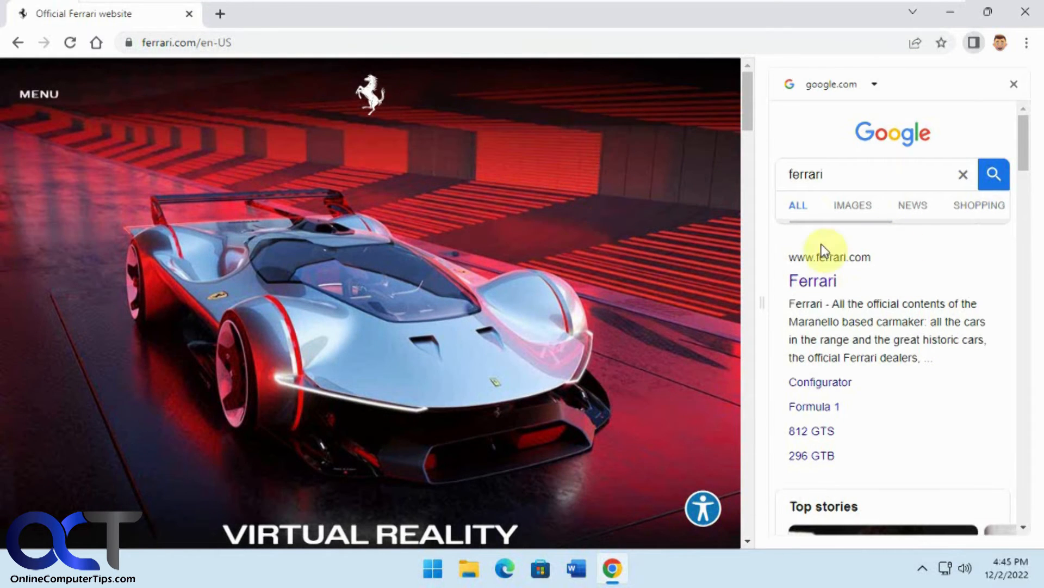
- Scroll further down through the side panel results and the Ferrari page
{"action": "scroll", "scroll_direction": "down", "scroll_amount": 3}
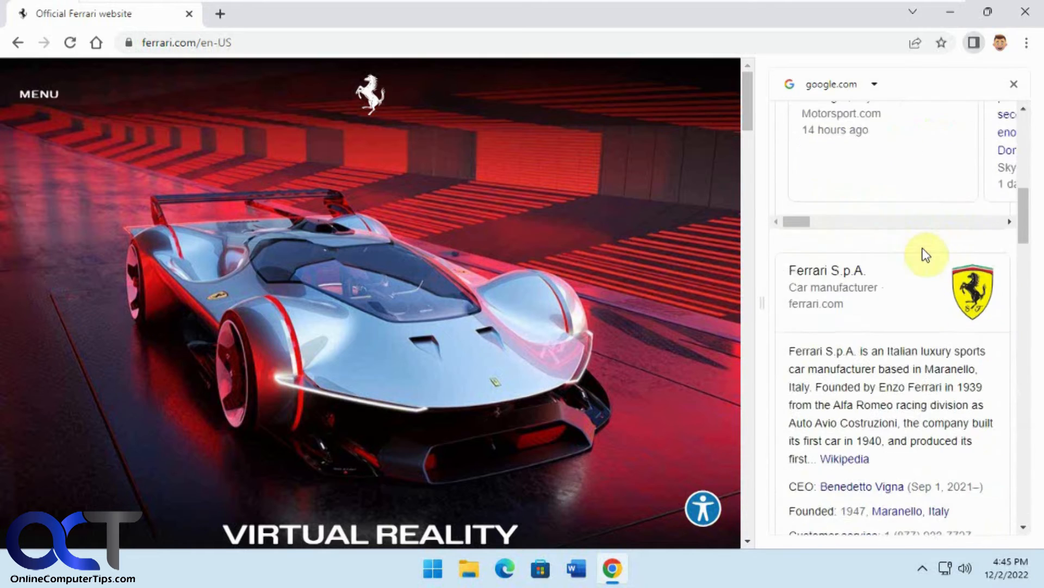
{"action": "scroll", "scroll_direction": "down", "scroll_amount": 3}
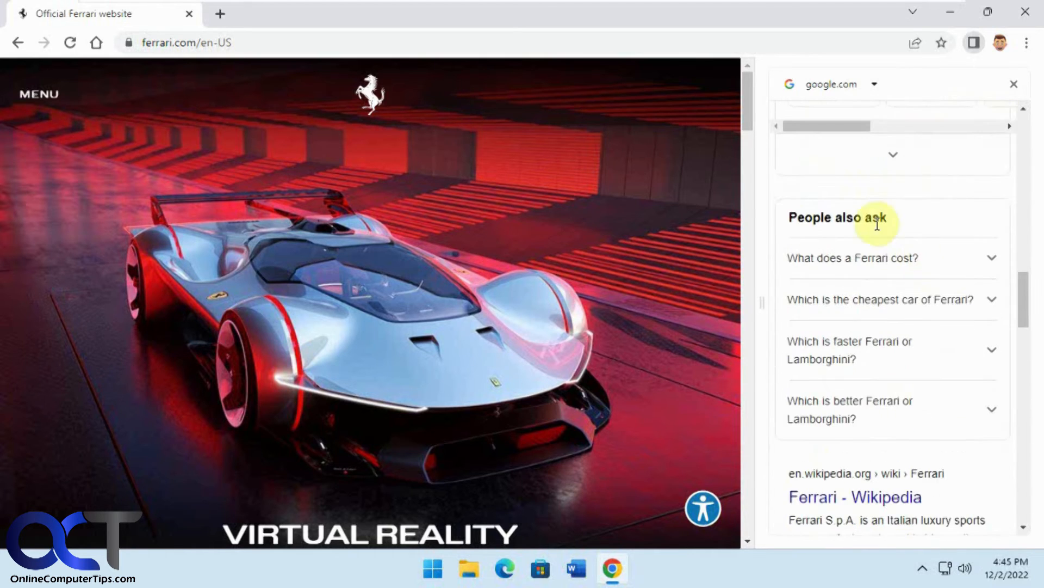
{"action": "scroll", "scroll_direction": "down", "scroll_amount": 3}
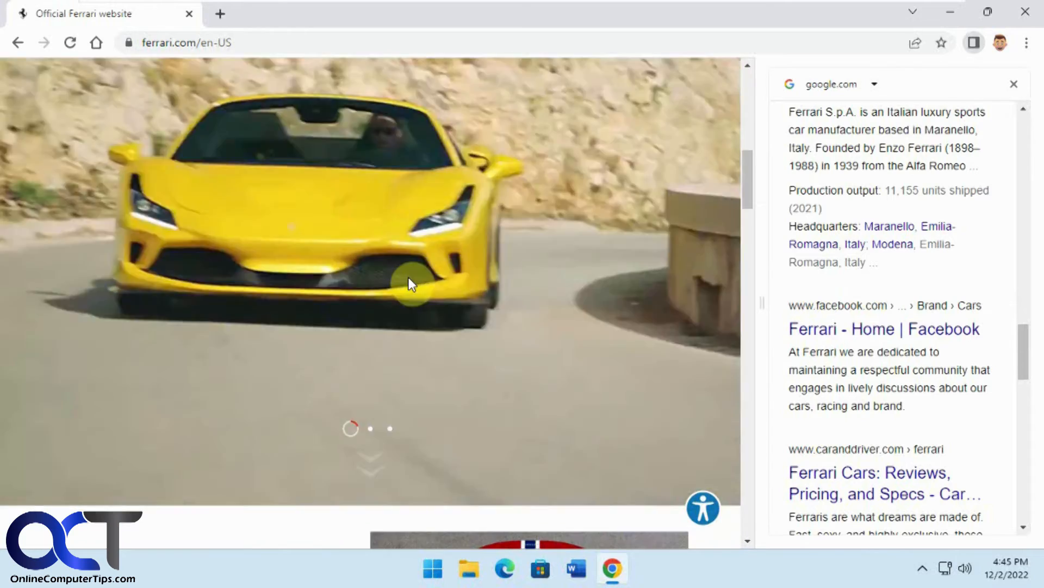
- Scroll down the Car and Driver Ferrari page, then start a new blank tab
{"action": "scroll", "scroll_direction": "down", "scroll_amount": 3}
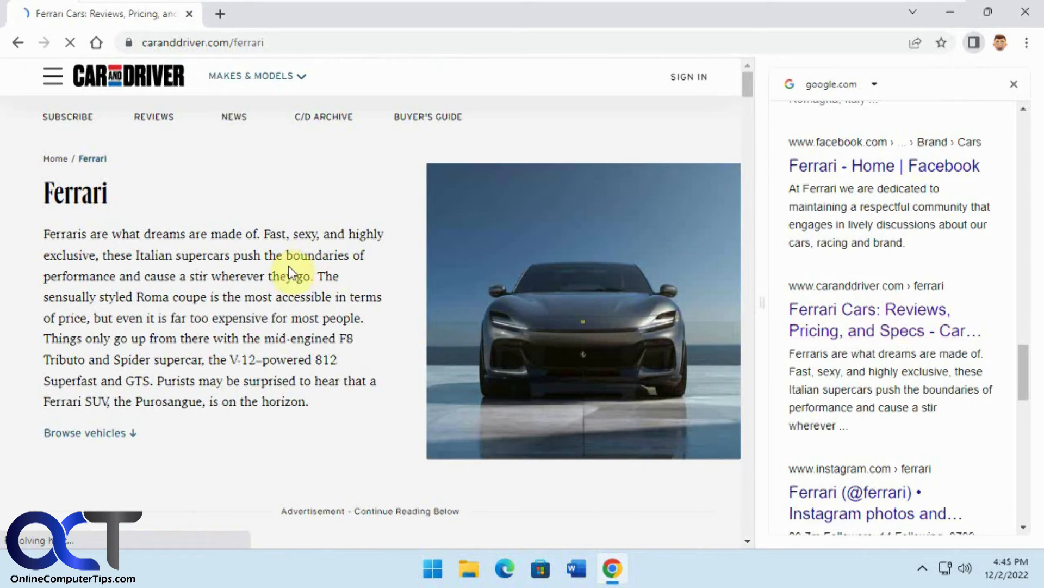
{"action": "scroll", "scroll_direction": "down", "scroll_amount": 3}
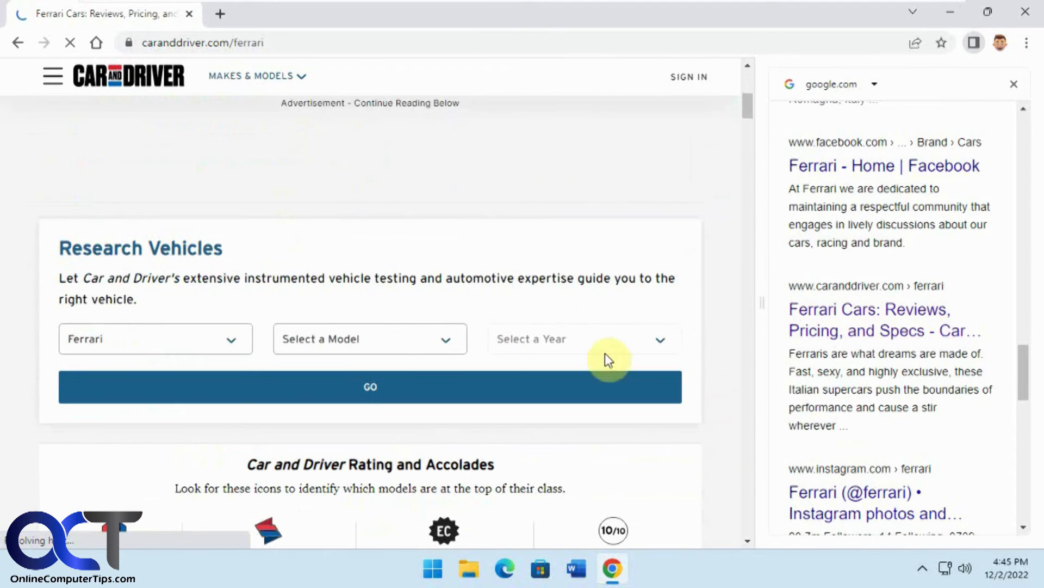
{"action": "scroll", "scroll_direction": "down", "scroll_amount": 3}
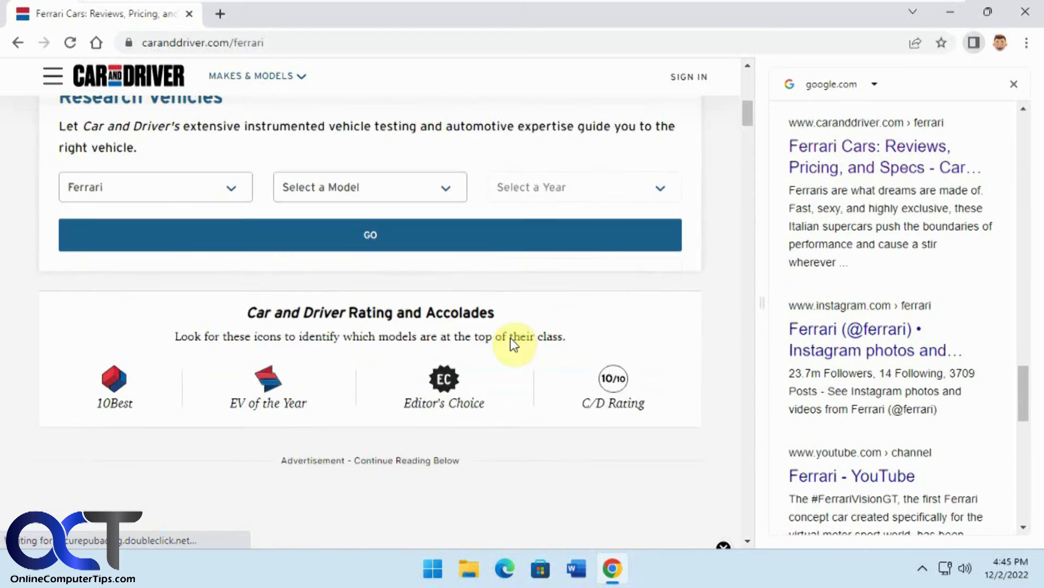
{"action": "scroll", "scroll_direction": "down", "scroll_amount": 3}
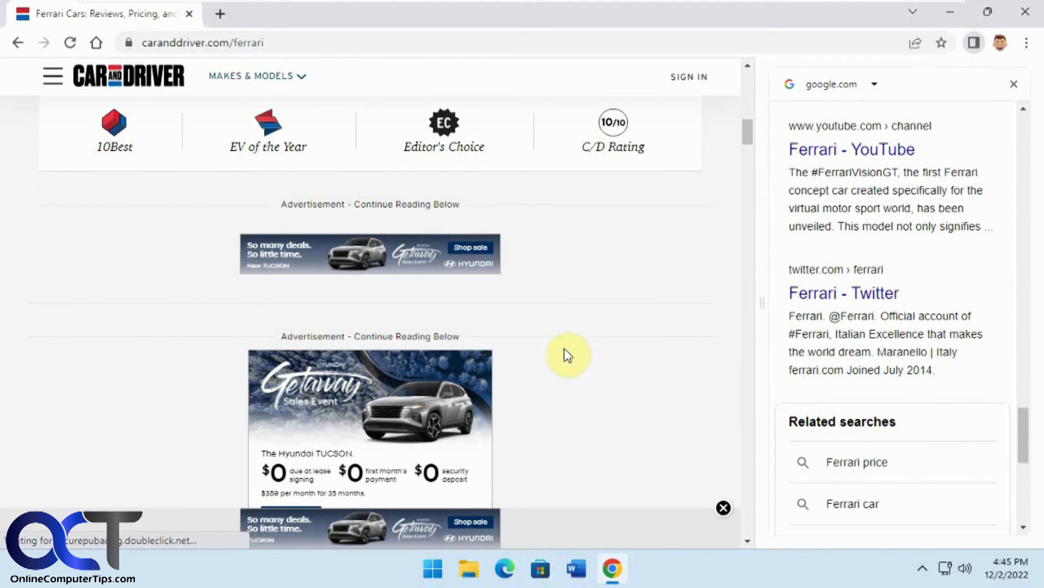
{"action": "left_click", "coordinate": [220, 13]}
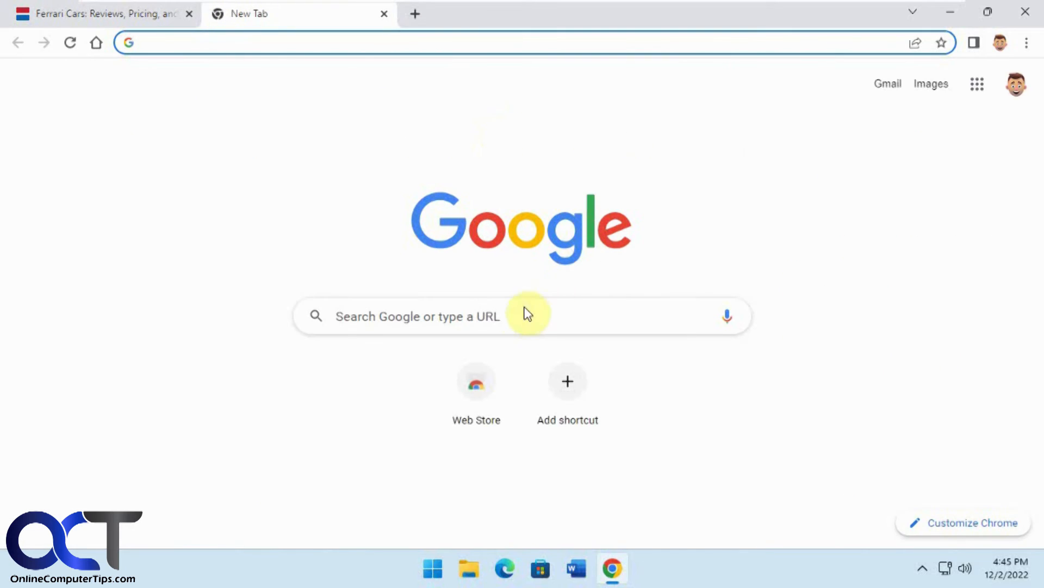
- Rerun the 'ferrari' search via the suggestion and open the official Ferrari website
{"action": "left_click", "coordinate": [416, 315]}
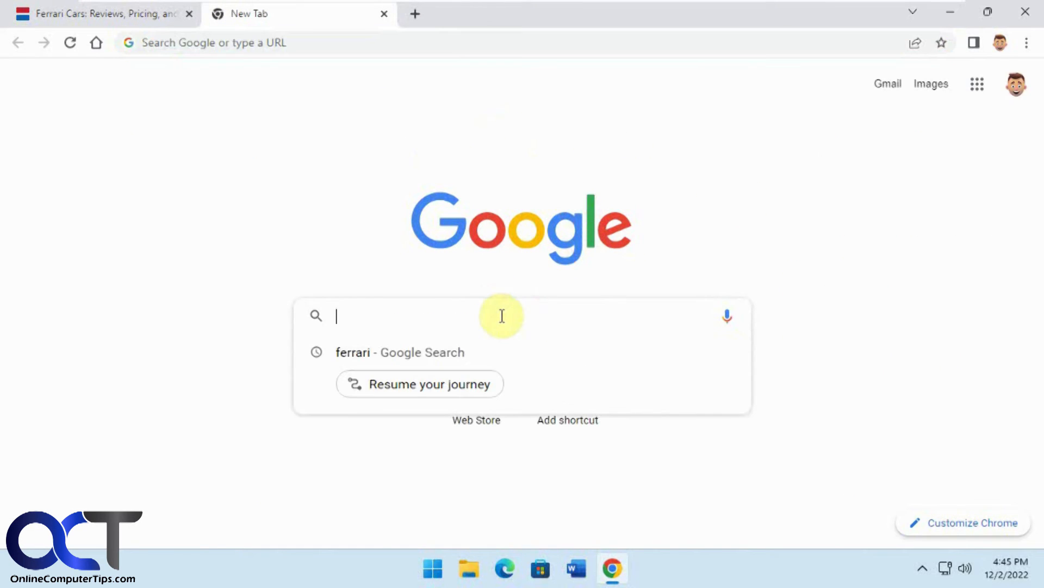
{"action": "left_click", "coordinate": [400, 351]}
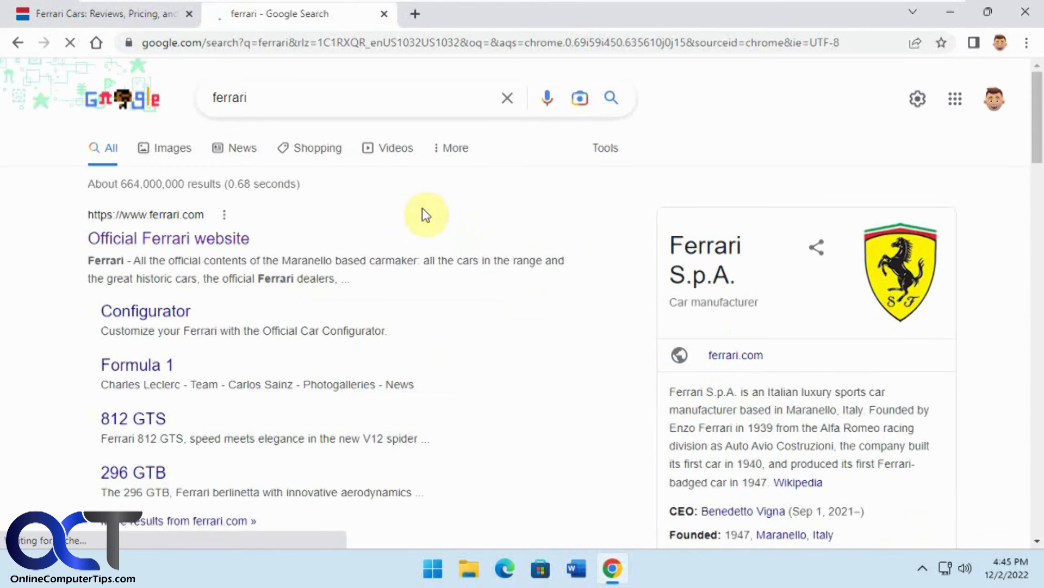
{"action": "left_click", "coordinate": [168, 238]}
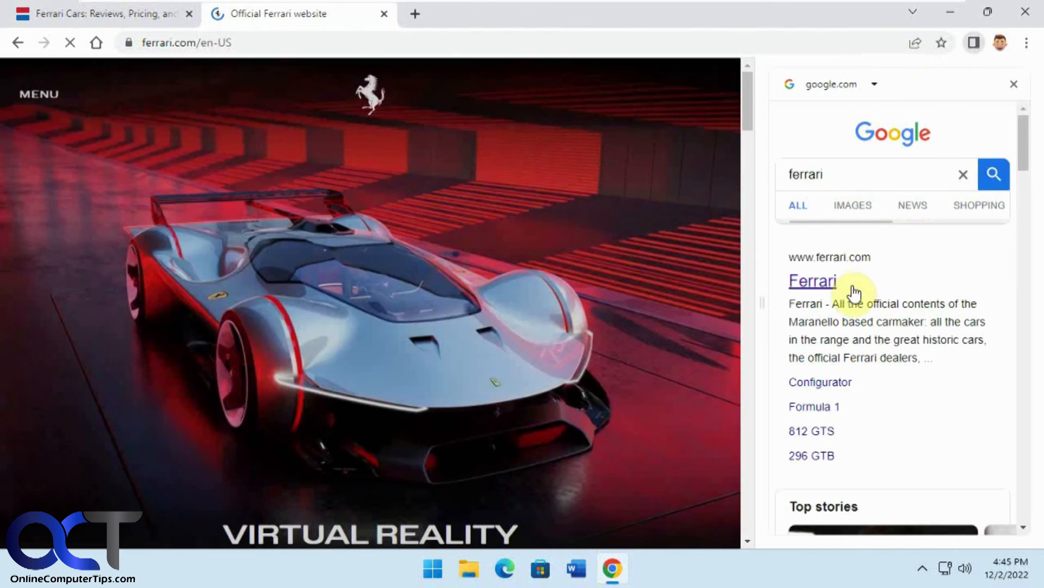